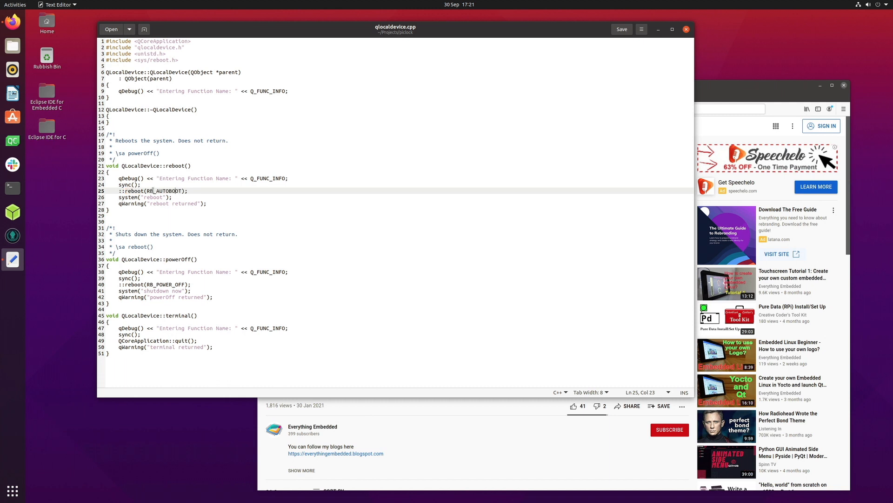
Select the RB_AUTOBOOT constant in reboot() and RB_POWER_OFF in powerOff().
double_click(165, 190)
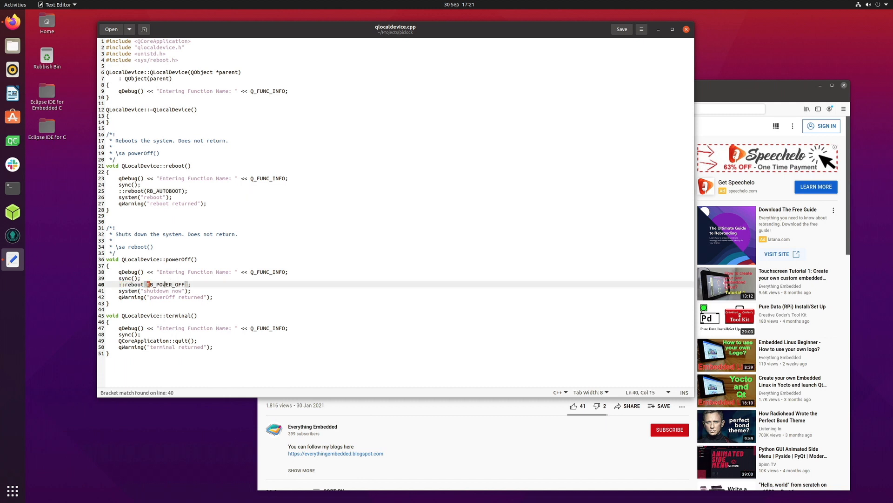
double_click(164, 284)
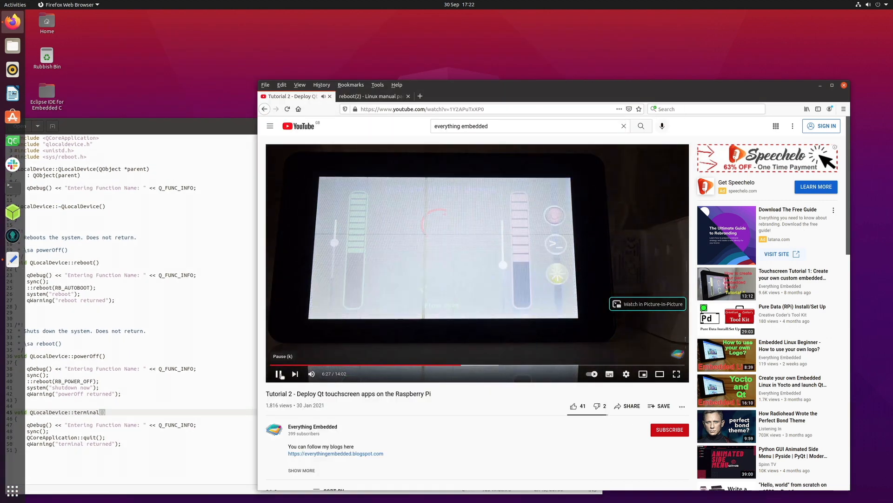
Pause the Qt tutorial video at 6:27 and bring Firefox in front of gedit.
click(278, 374)
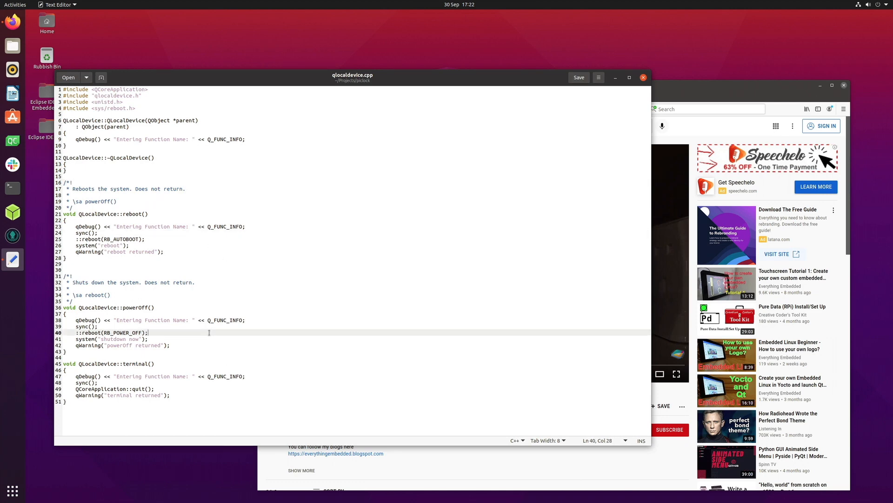
click(202, 385)
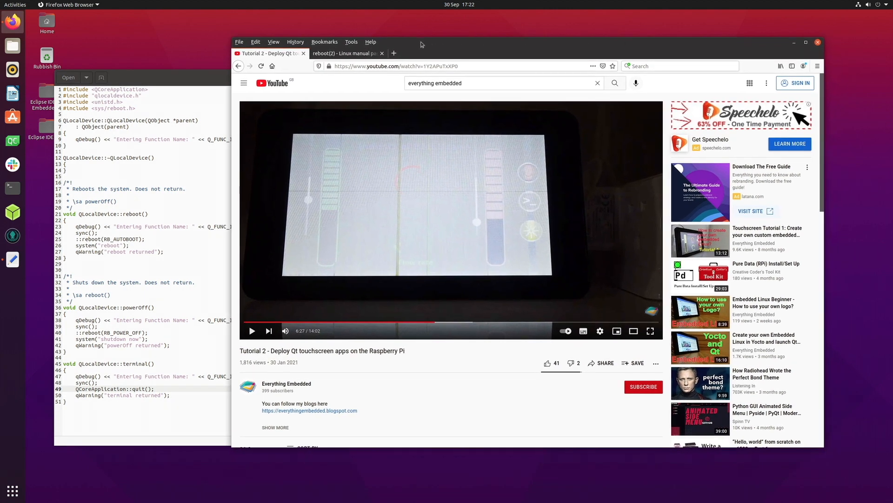
Switch to the 'reboot(2) - Linux manual page' tab in Firefox.
click(347, 53)
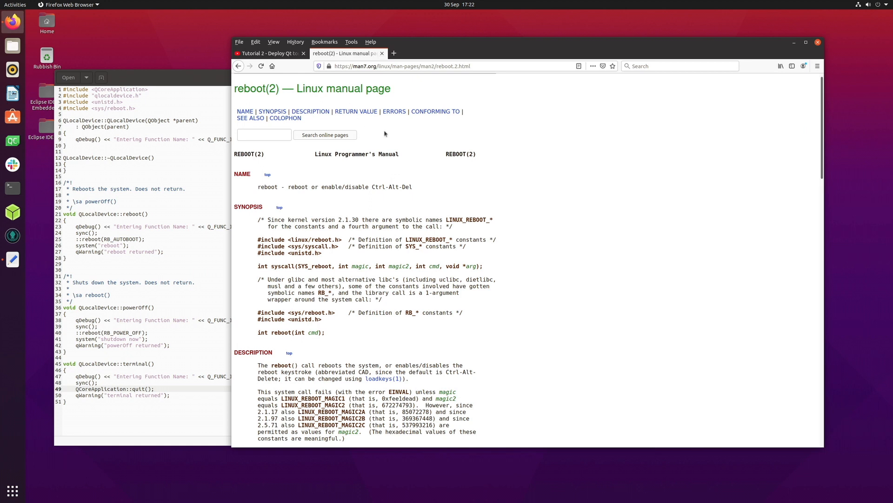
mouse_move(302, 78)
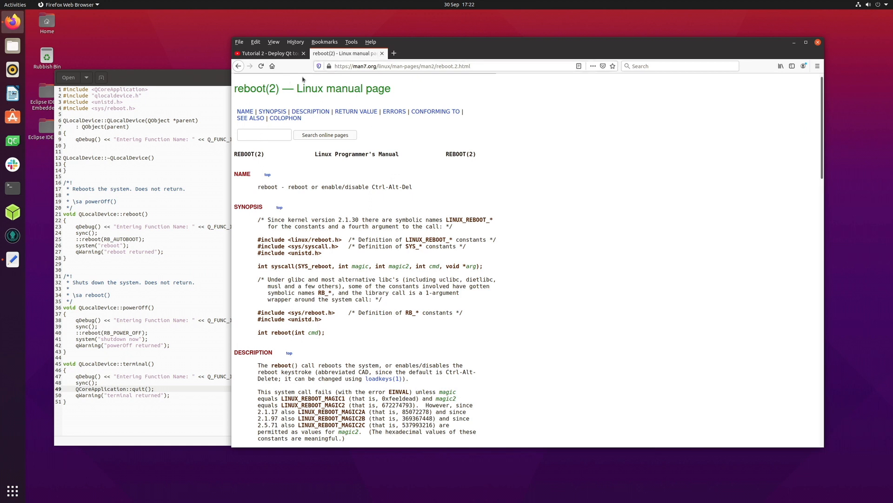
mouse_move(439, 181)
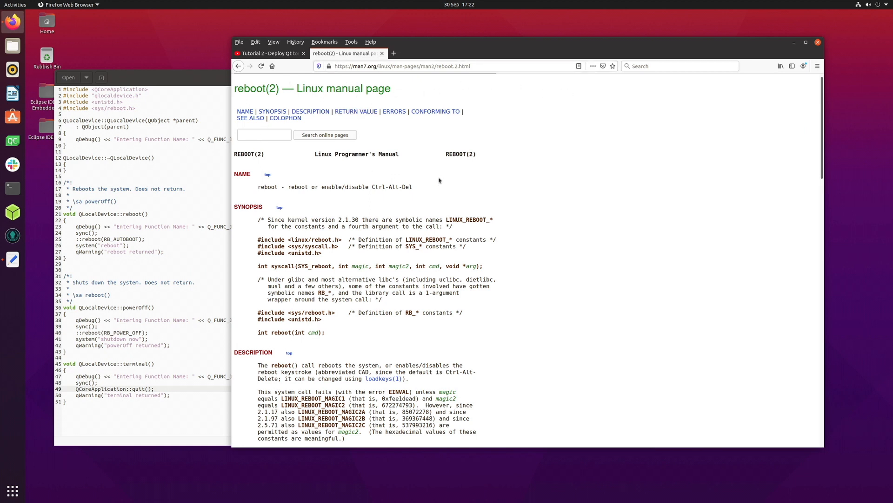
mouse_move(307, 160)
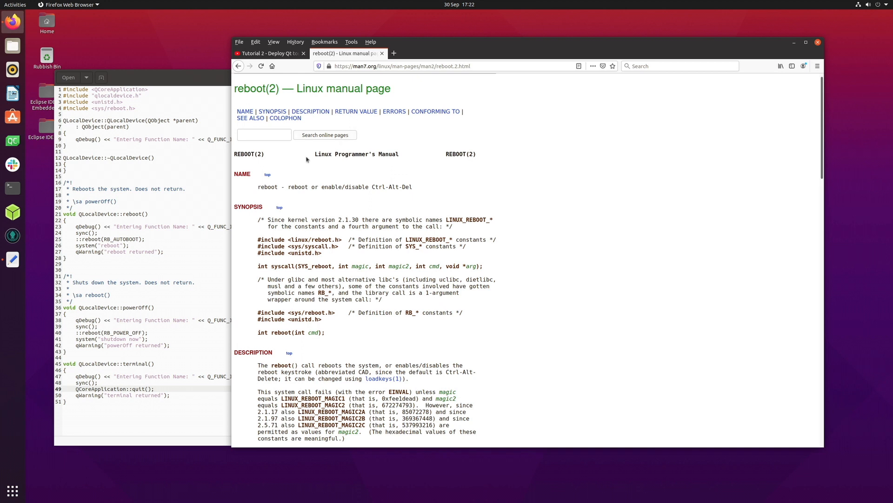
mouse_move(314, 296)
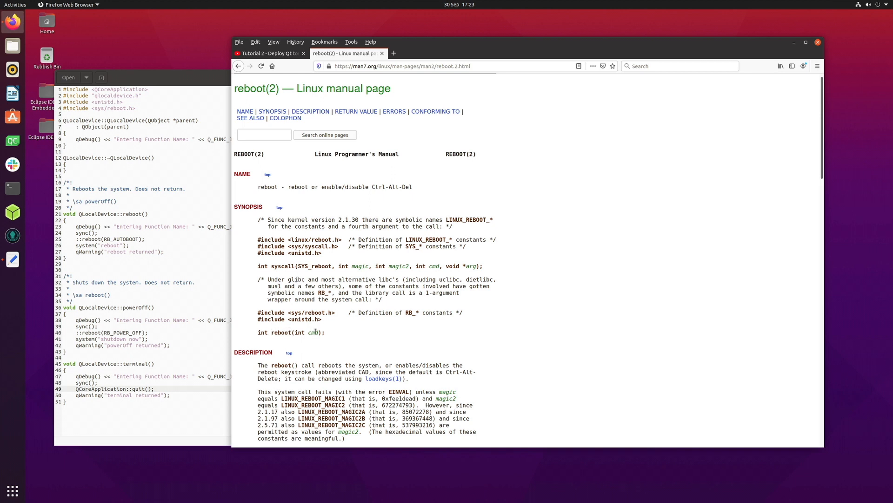
mouse_move(810, 168)
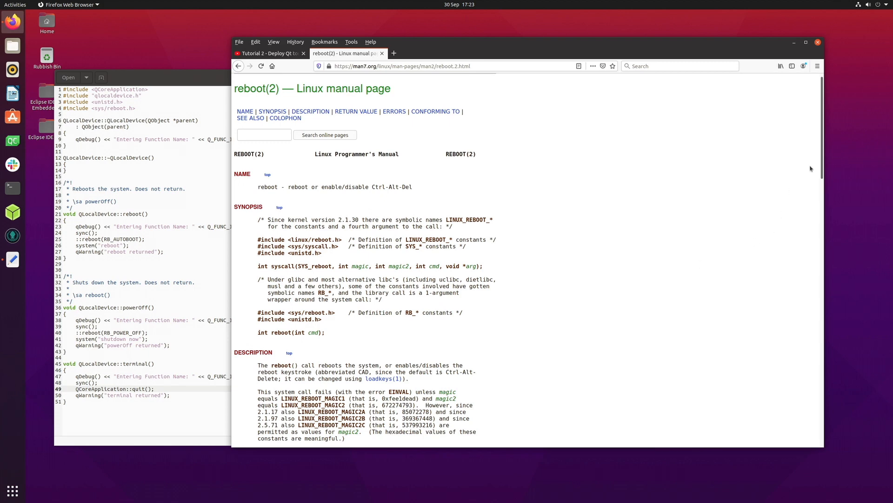
scroll(down, 3)
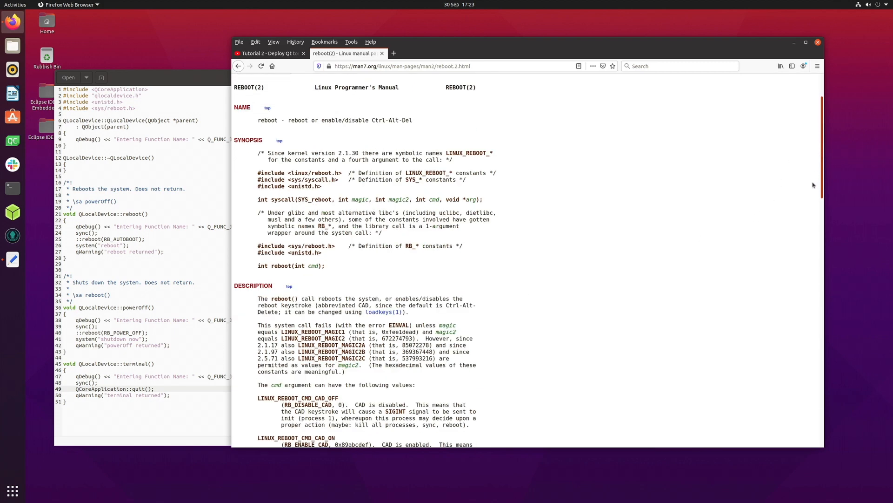
scroll(down, 3)
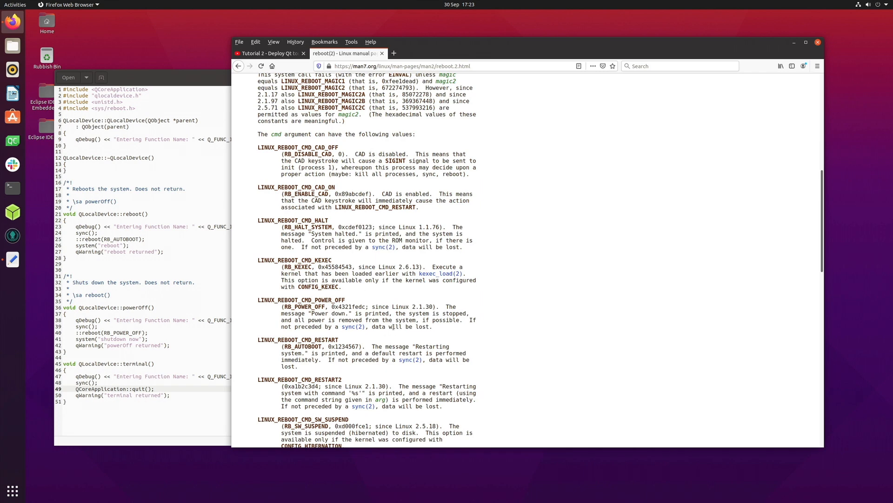
scroll(down, 3)
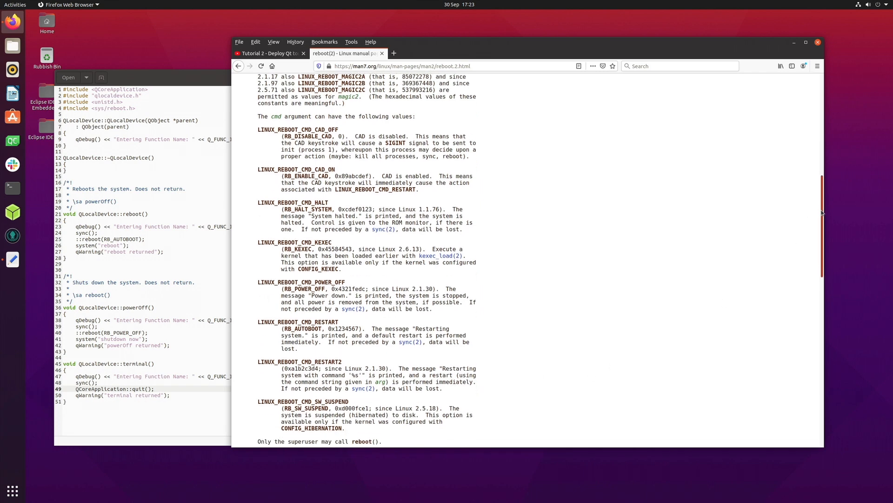
scroll(down, 3)
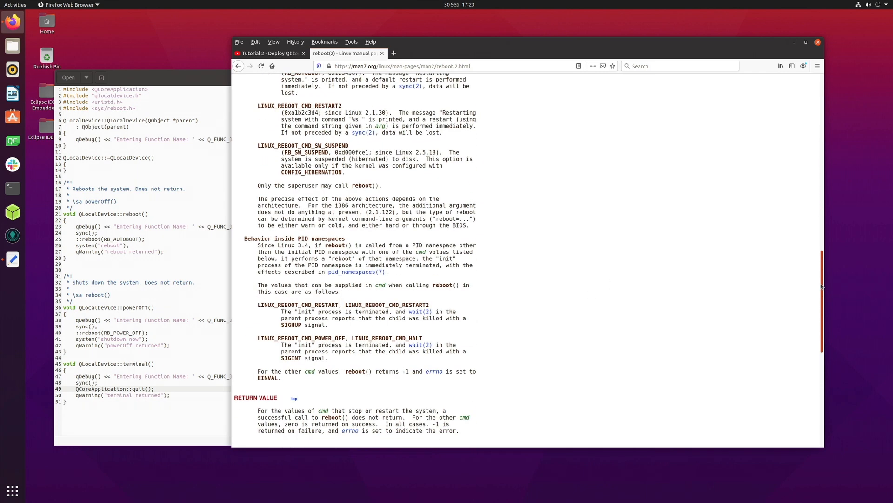
scroll(down, 3)
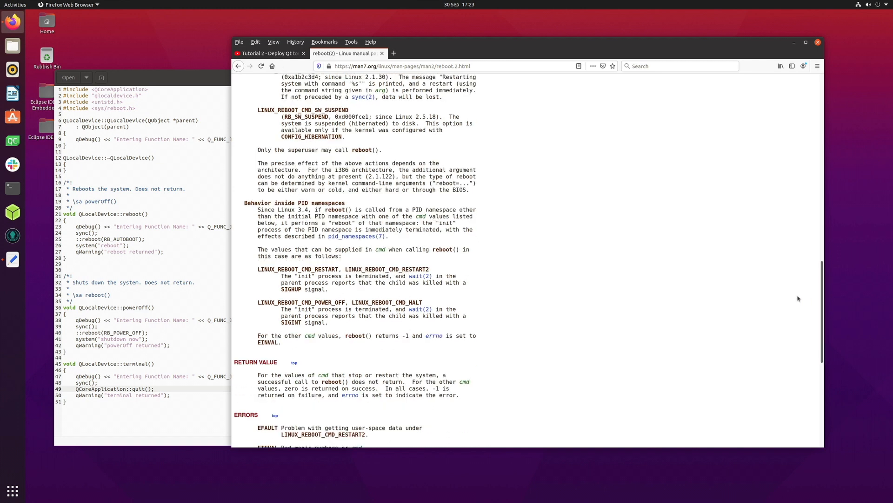
mouse_move(753, 251)
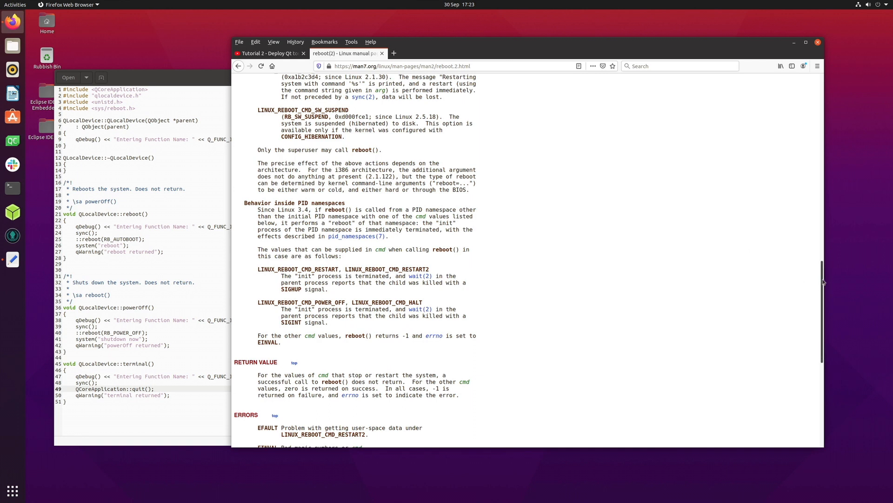
scroll(down, 3)
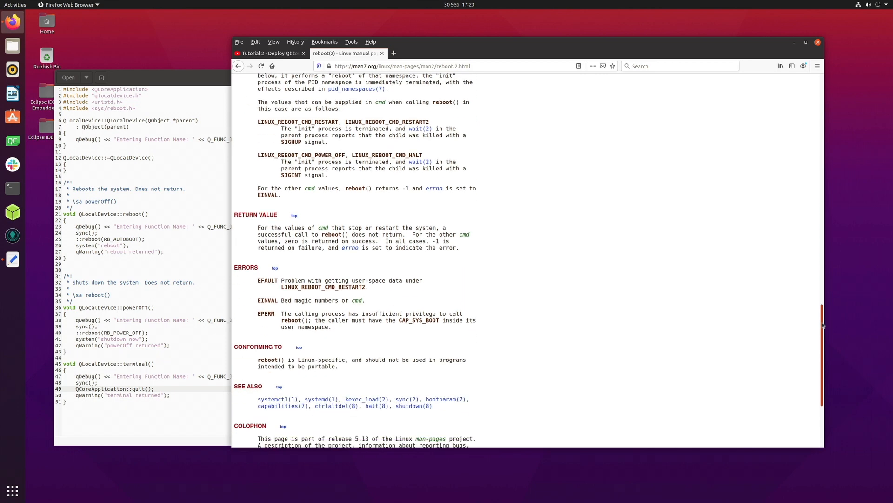
scroll(up, 3)
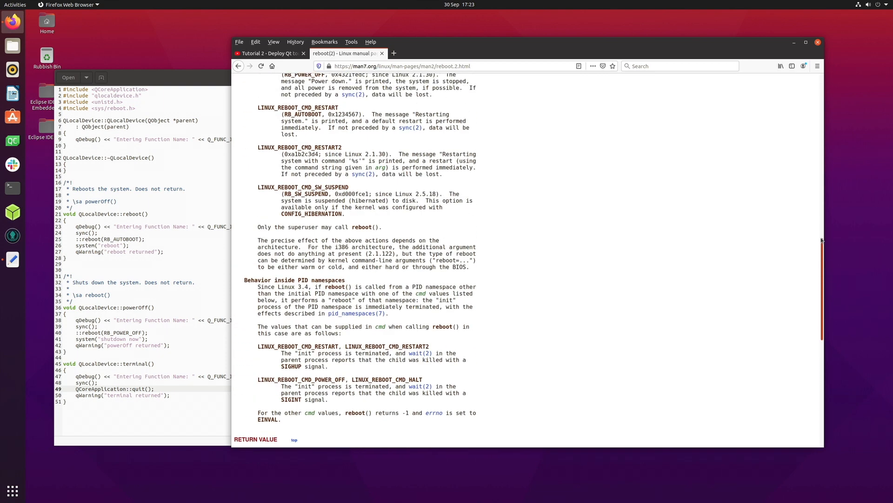
scroll(up, 3)
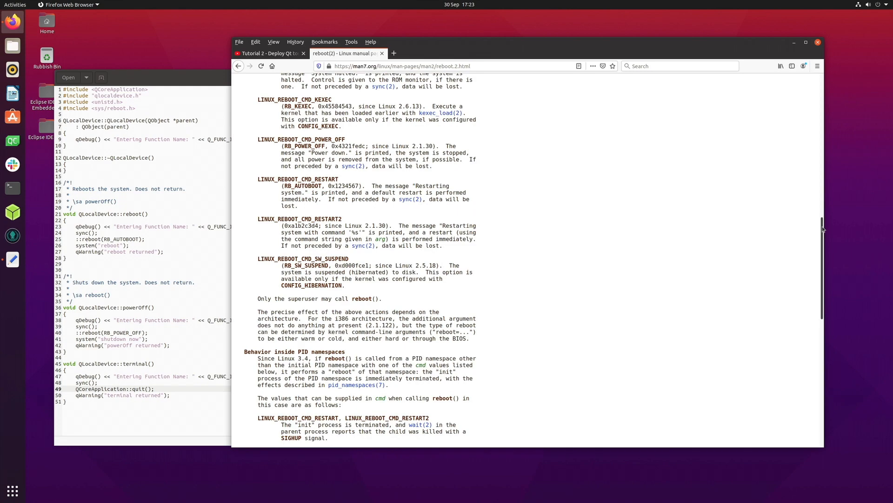
scroll(down, 3)
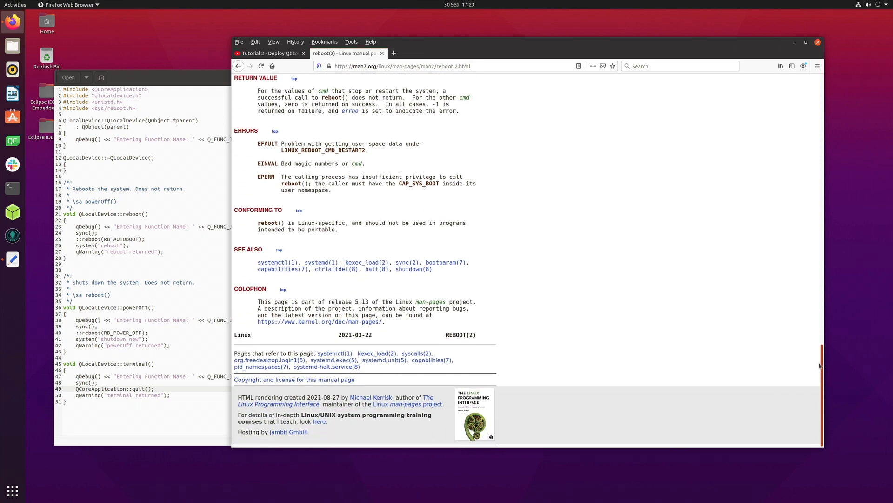
scroll(up, 3)
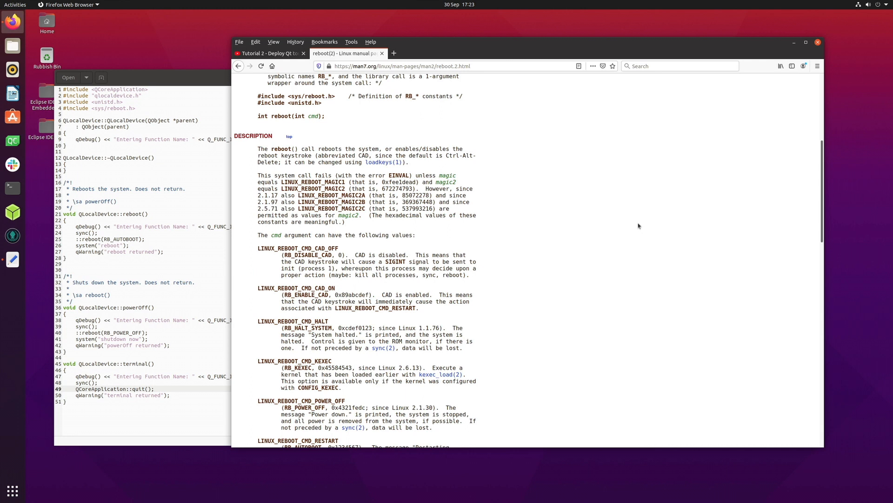
mouse_move(649, 227)
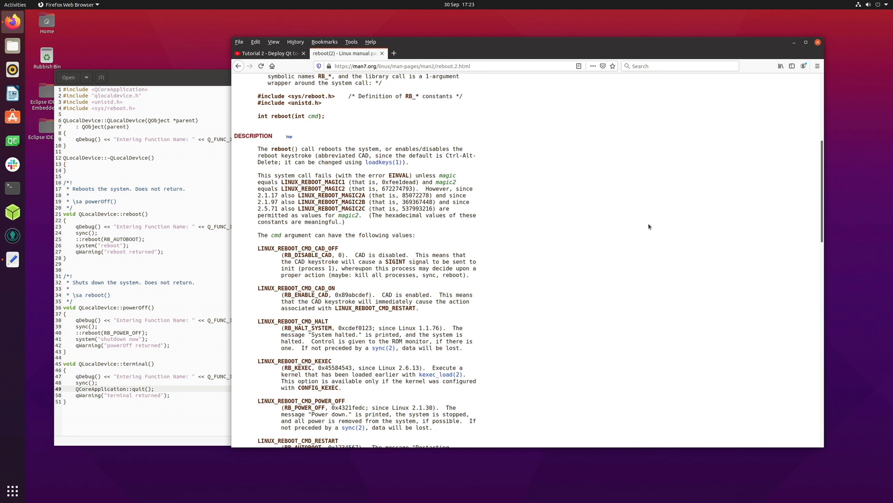
mouse_move(583, 213)
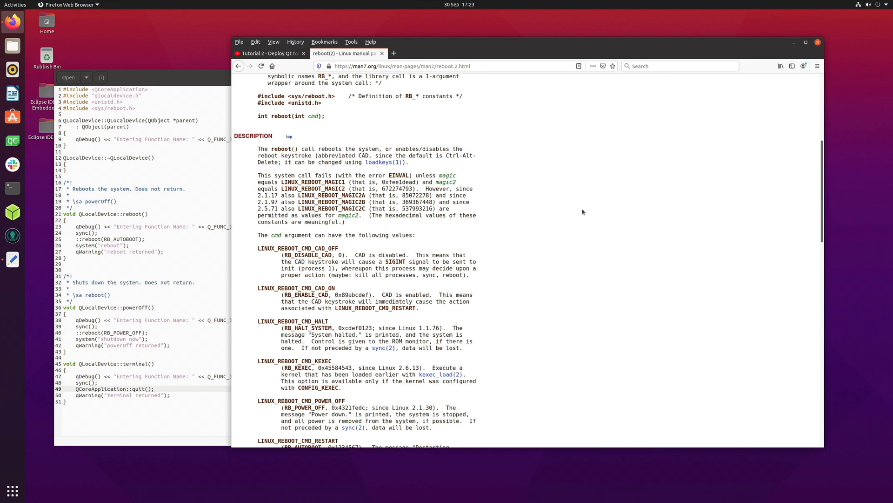